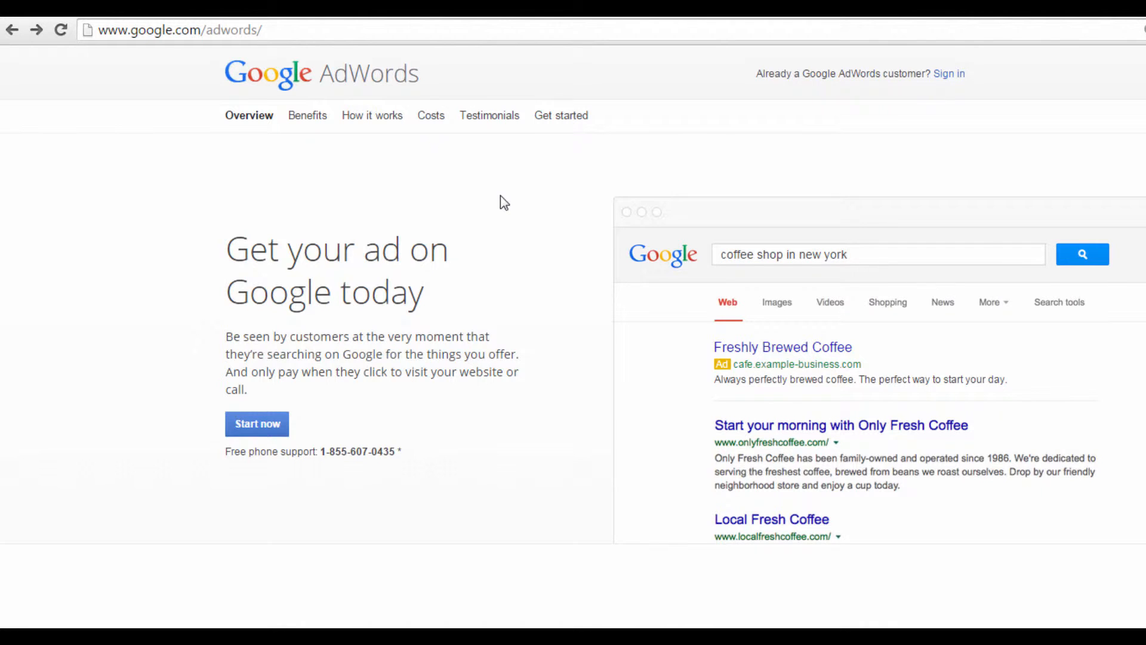
mouse_move(124, 58)
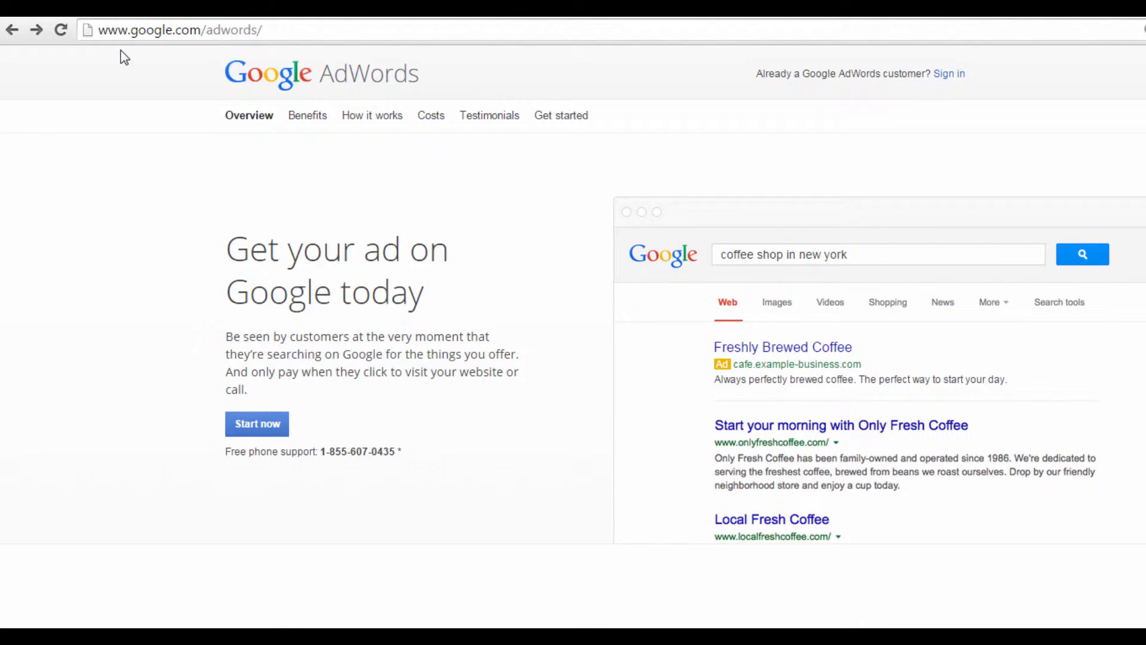
mouse_move(252, 52)
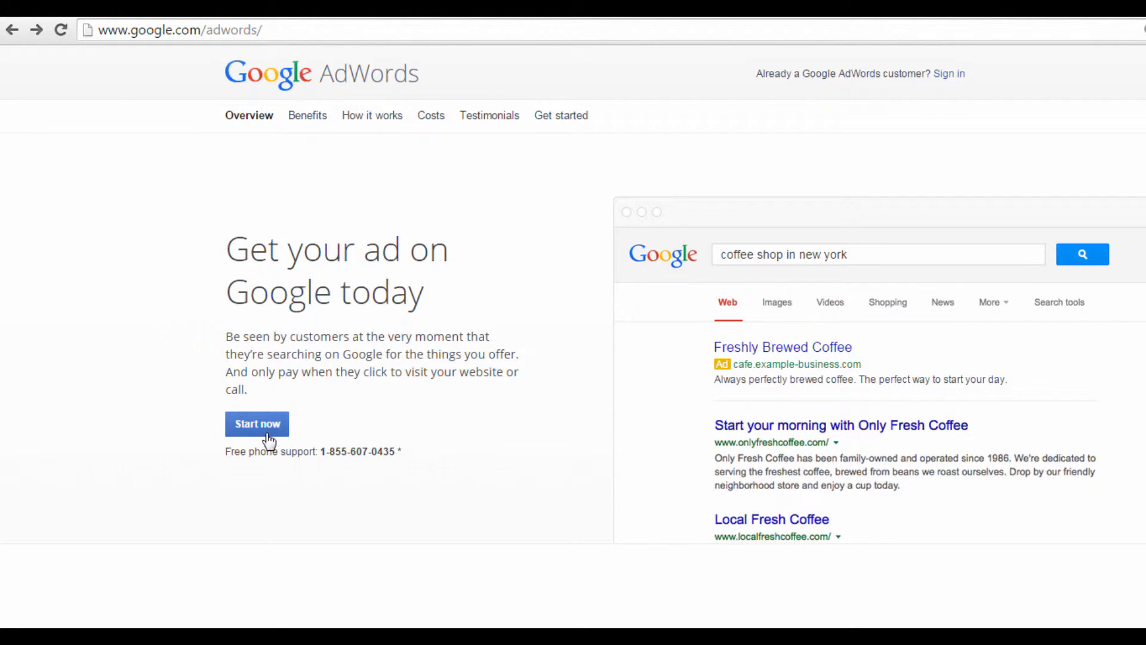
Step: Start the AdWords account signup from the landing page's Start now button
left_click(256, 423)
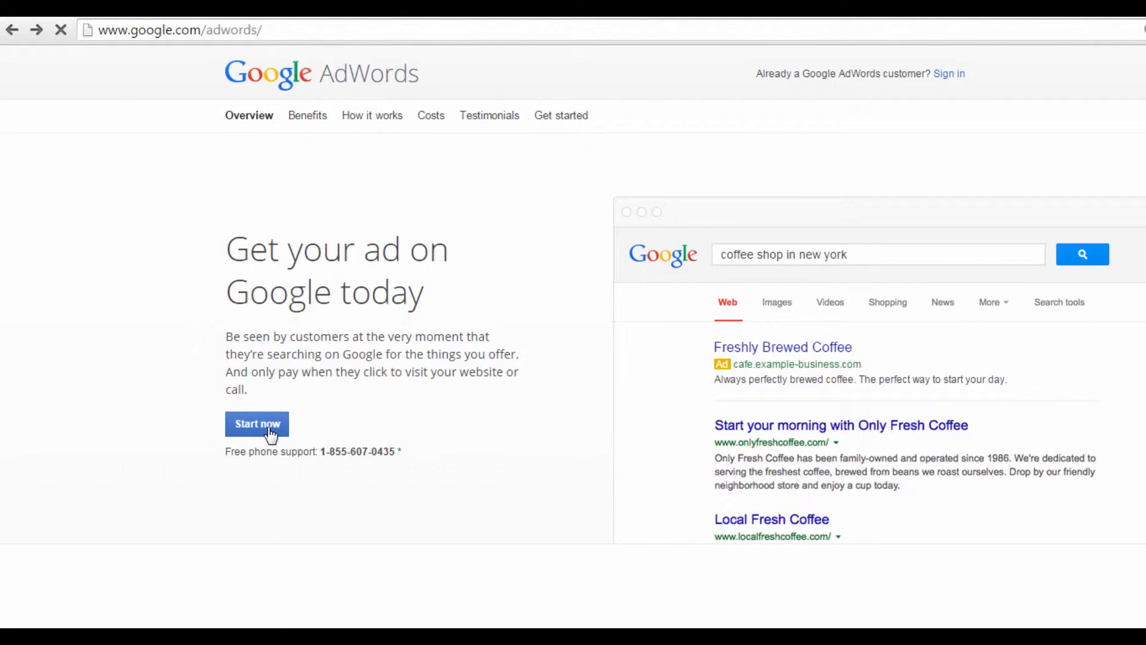
left_click(257, 422)
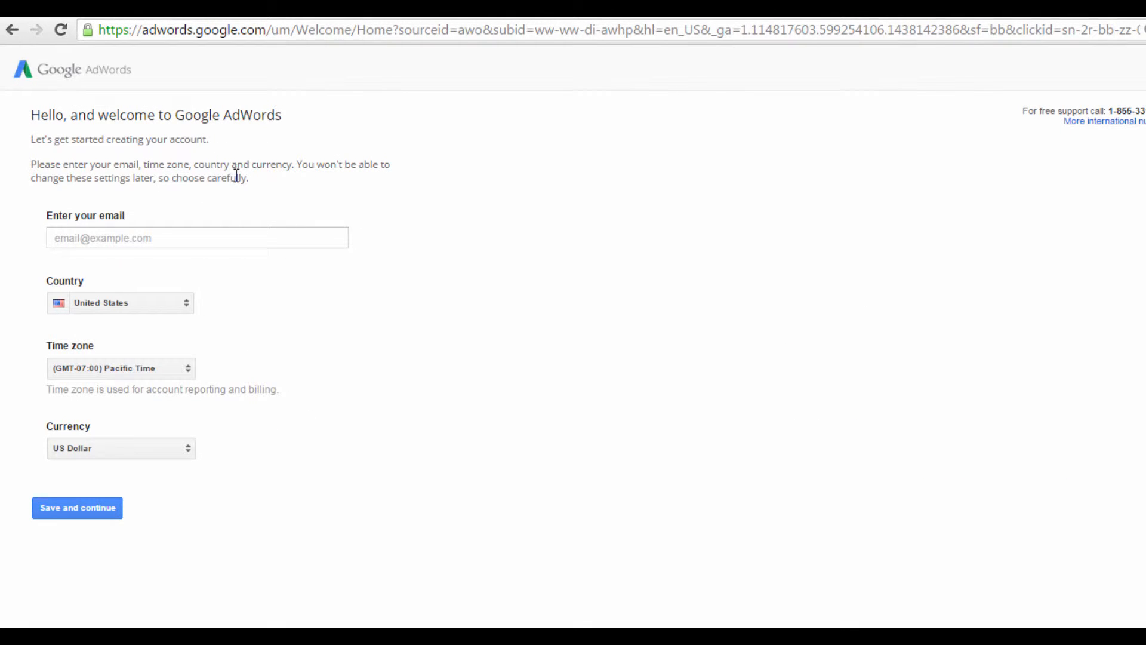
left_click(197, 238)
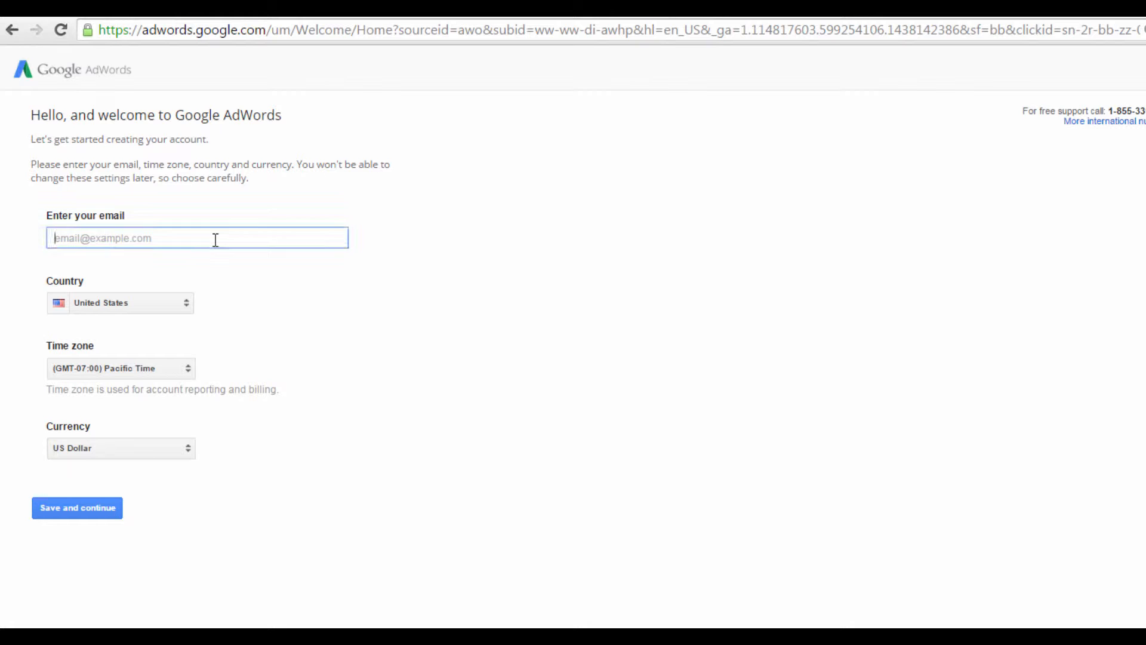
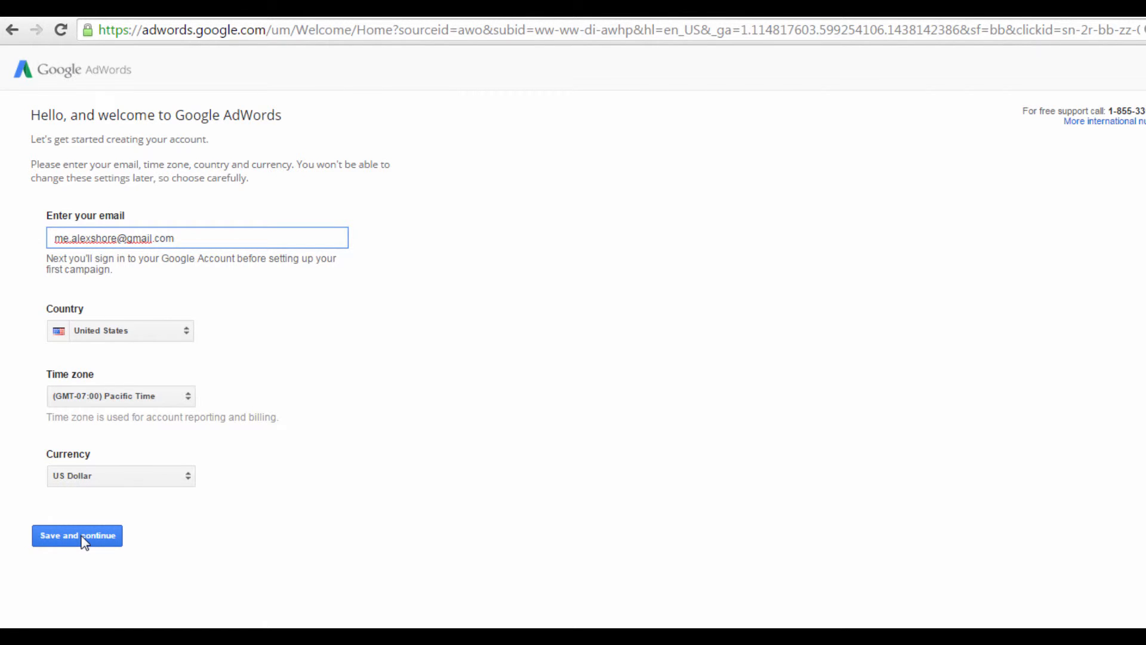
left_click(76, 535)
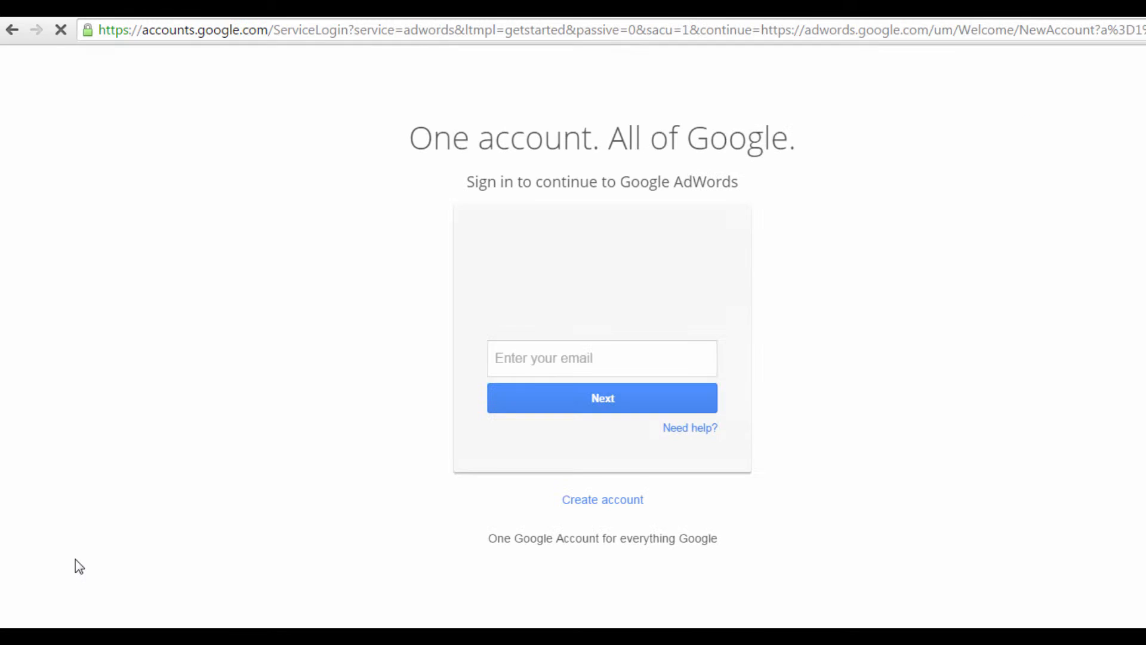
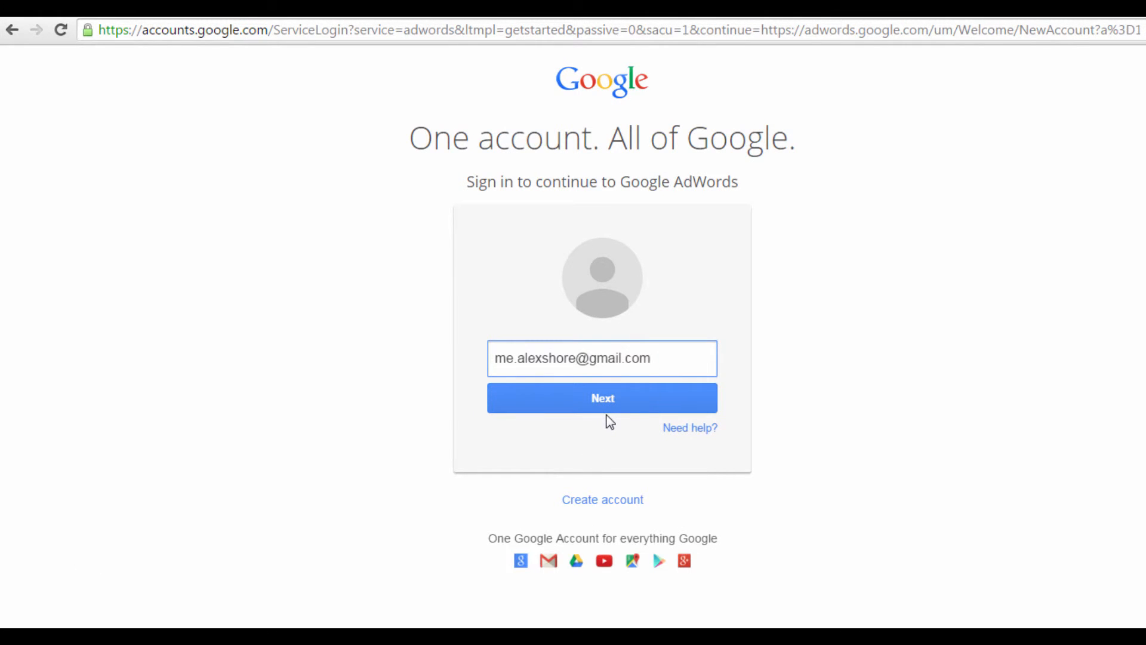
left_click(602, 398)
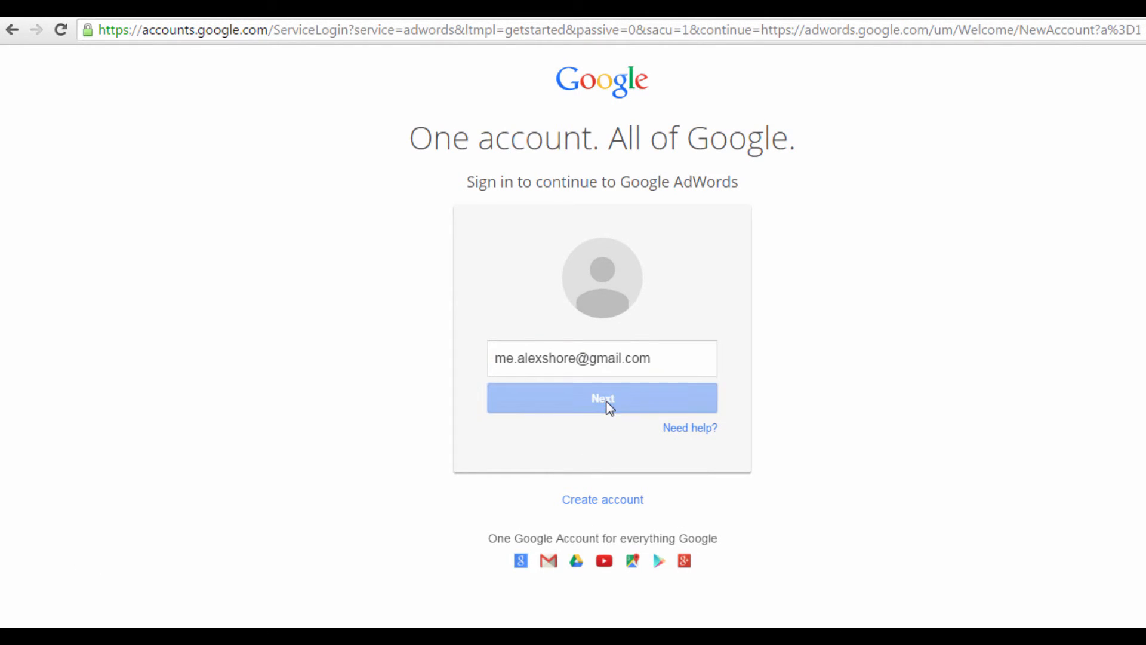
Step: Enter the account password and sign in to reach the AdWords Campaigns welcome page
left_click(602, 398)
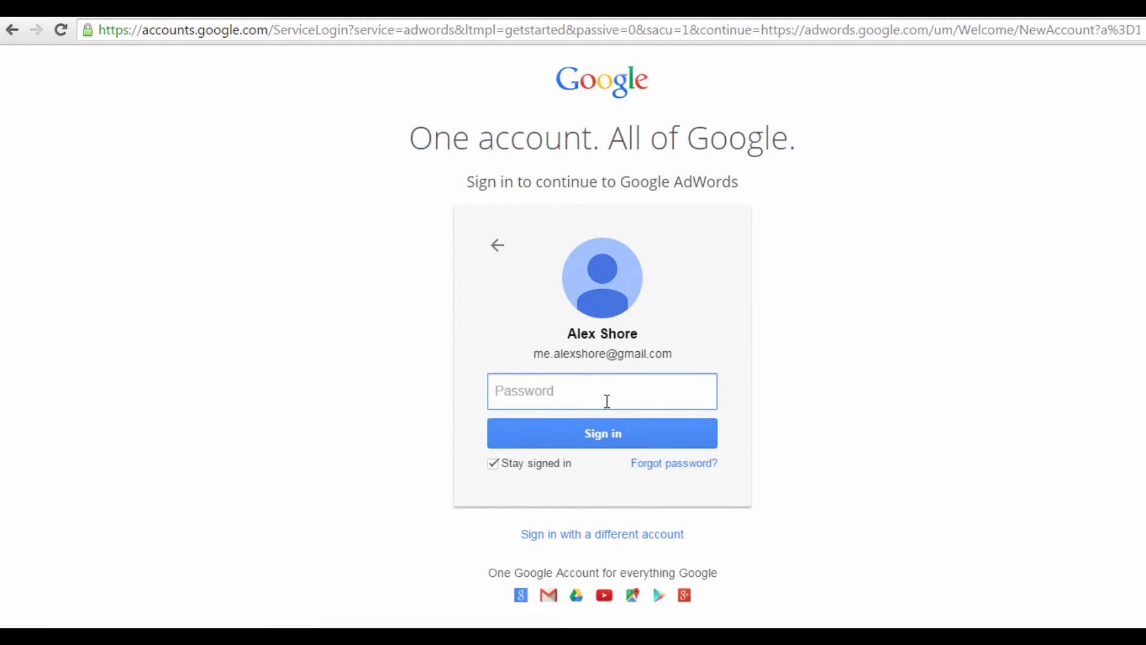
type("•••")
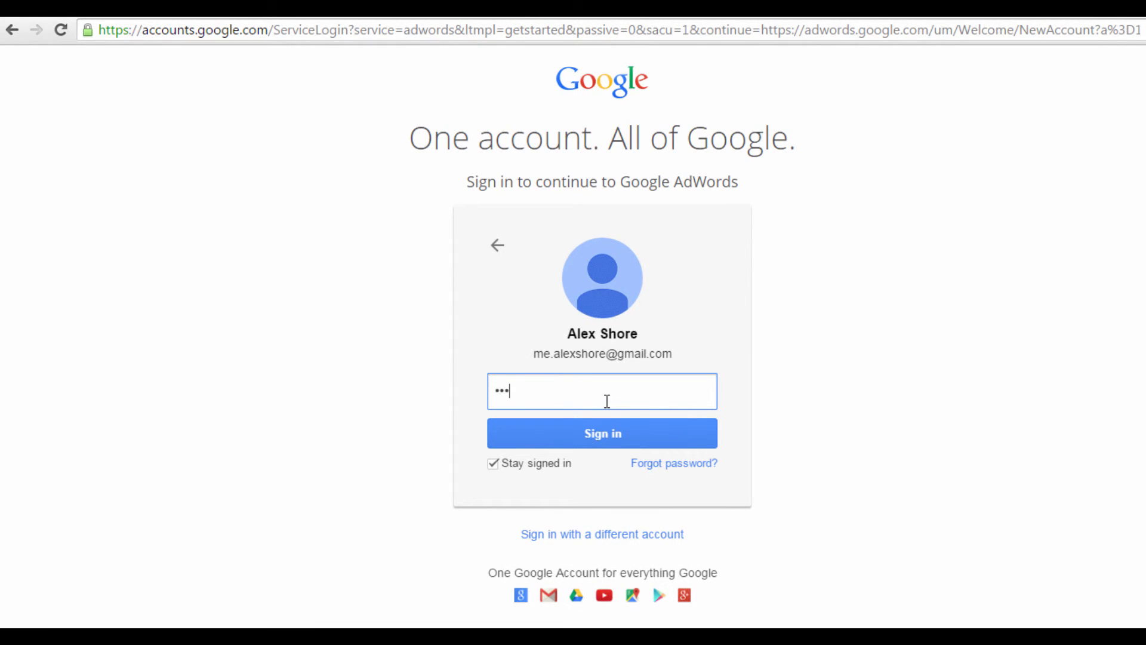
type("password")
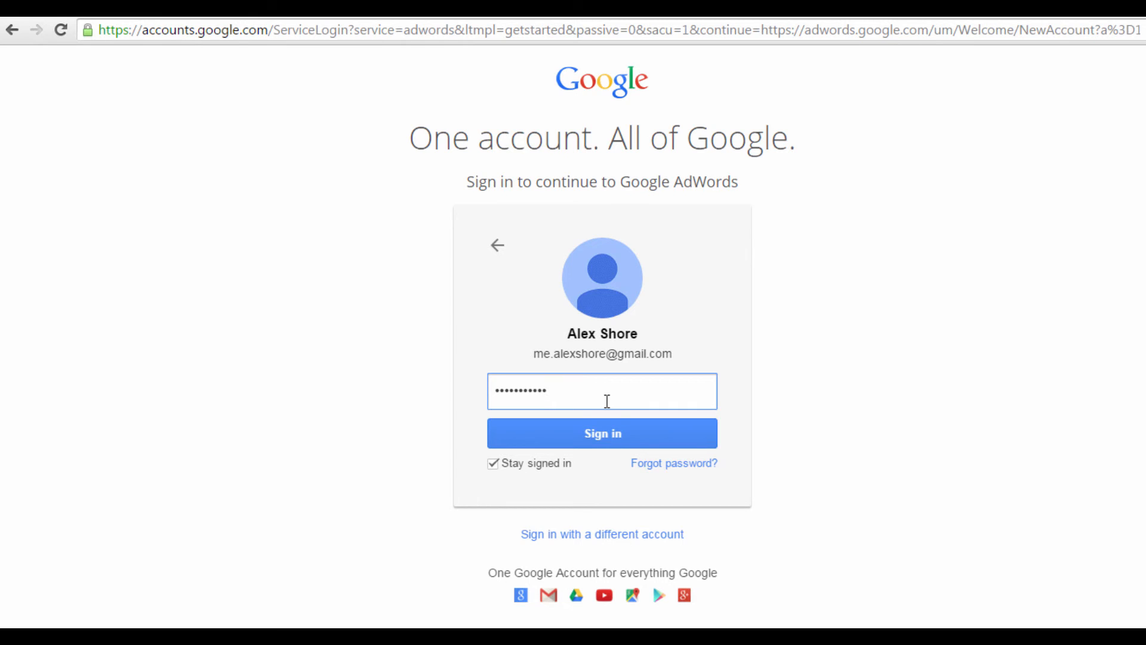
left_click(601, 433)
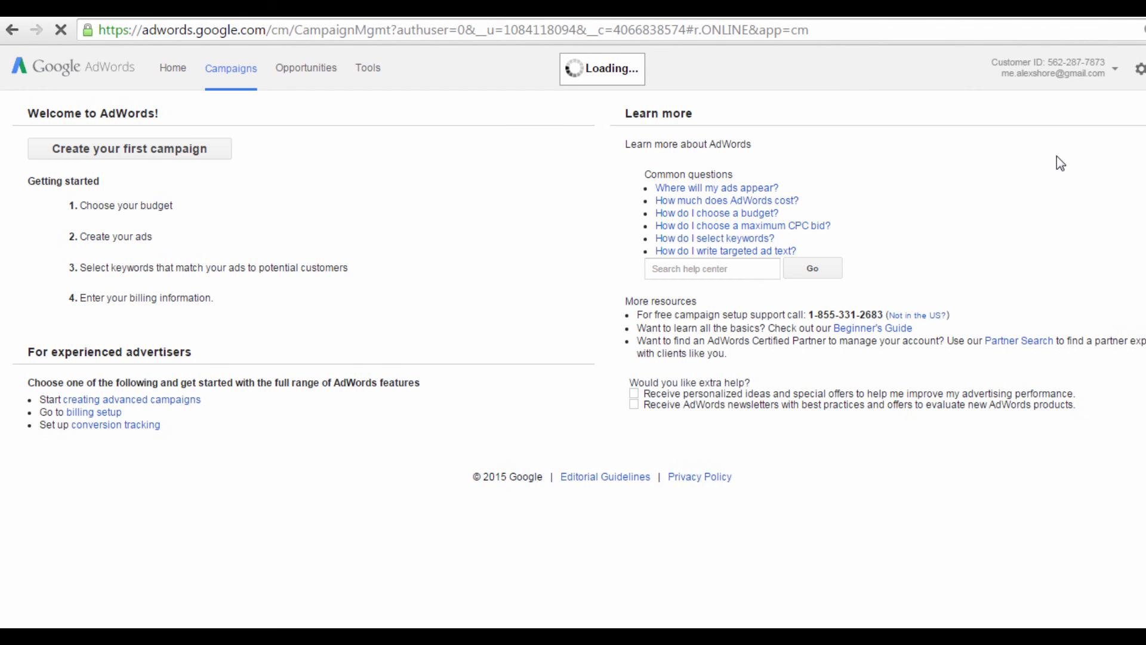